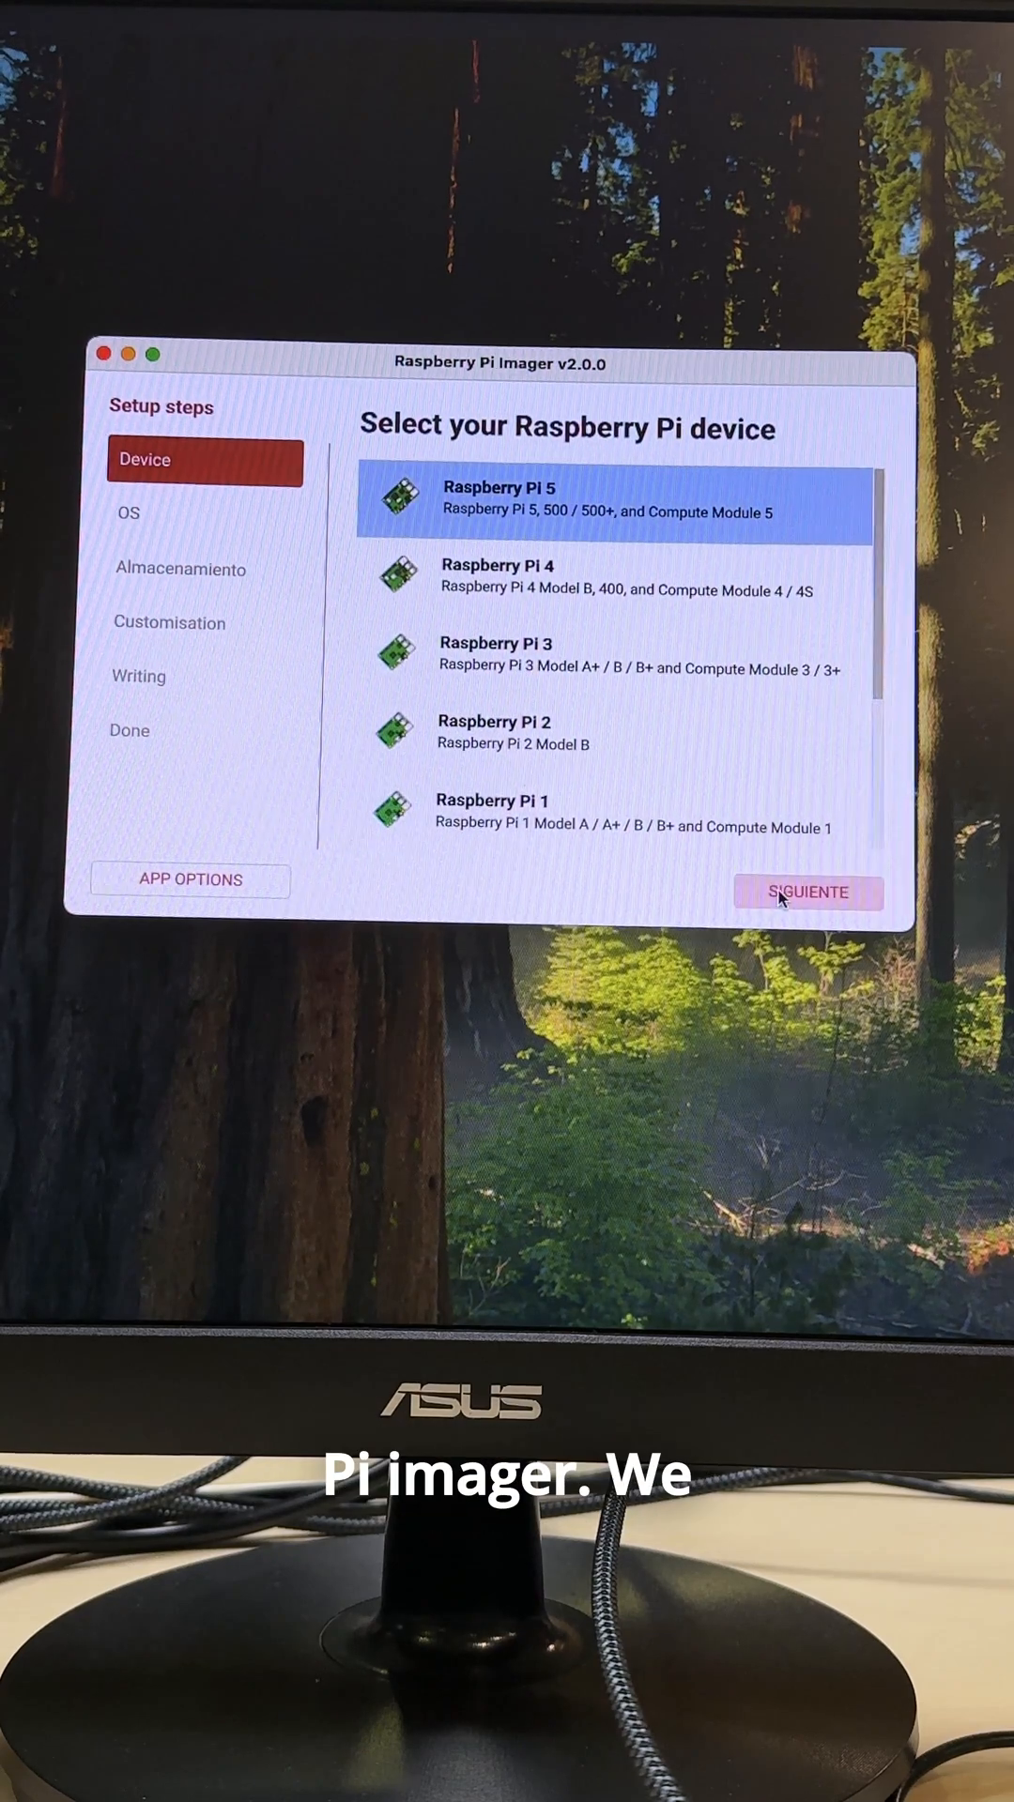
# - Confirm Raspberry Pi 5 as the target device and continue to storage selection
pyautogui.click(806, 892)
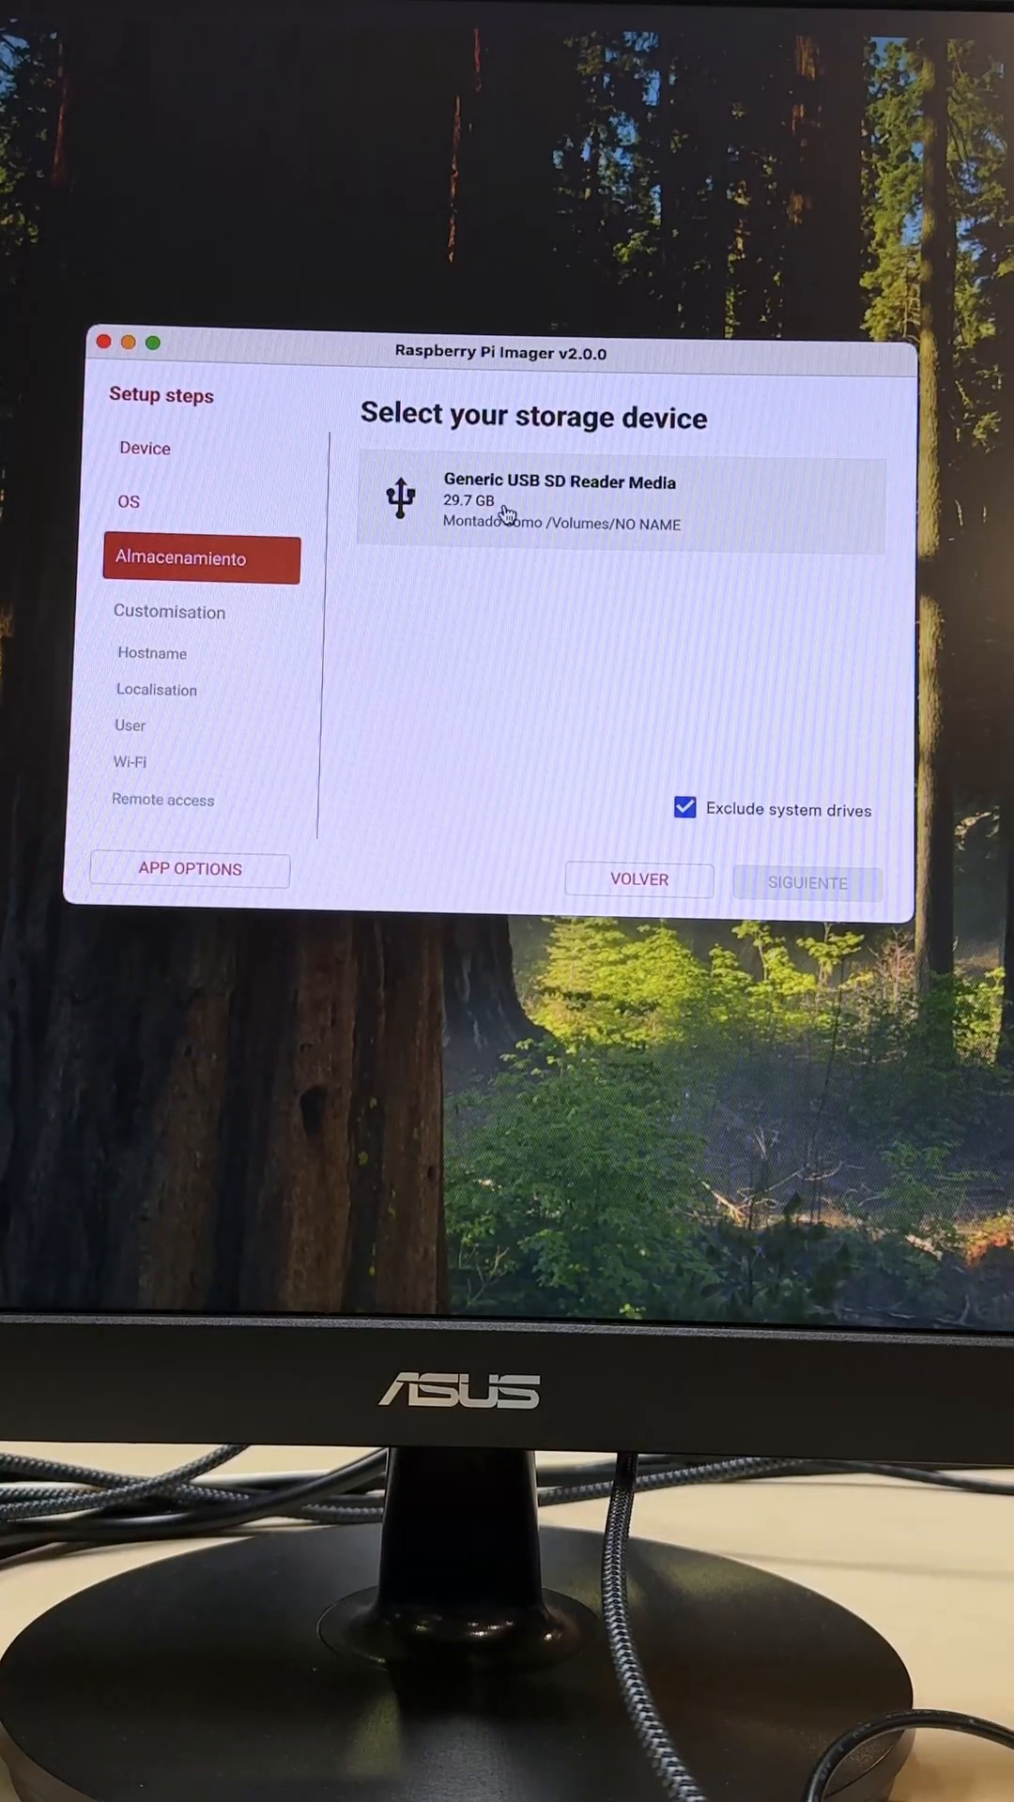
# - Choose the SD card reader as target and set the hostname to blackdevicepi
pyautogui.click(807, 883)
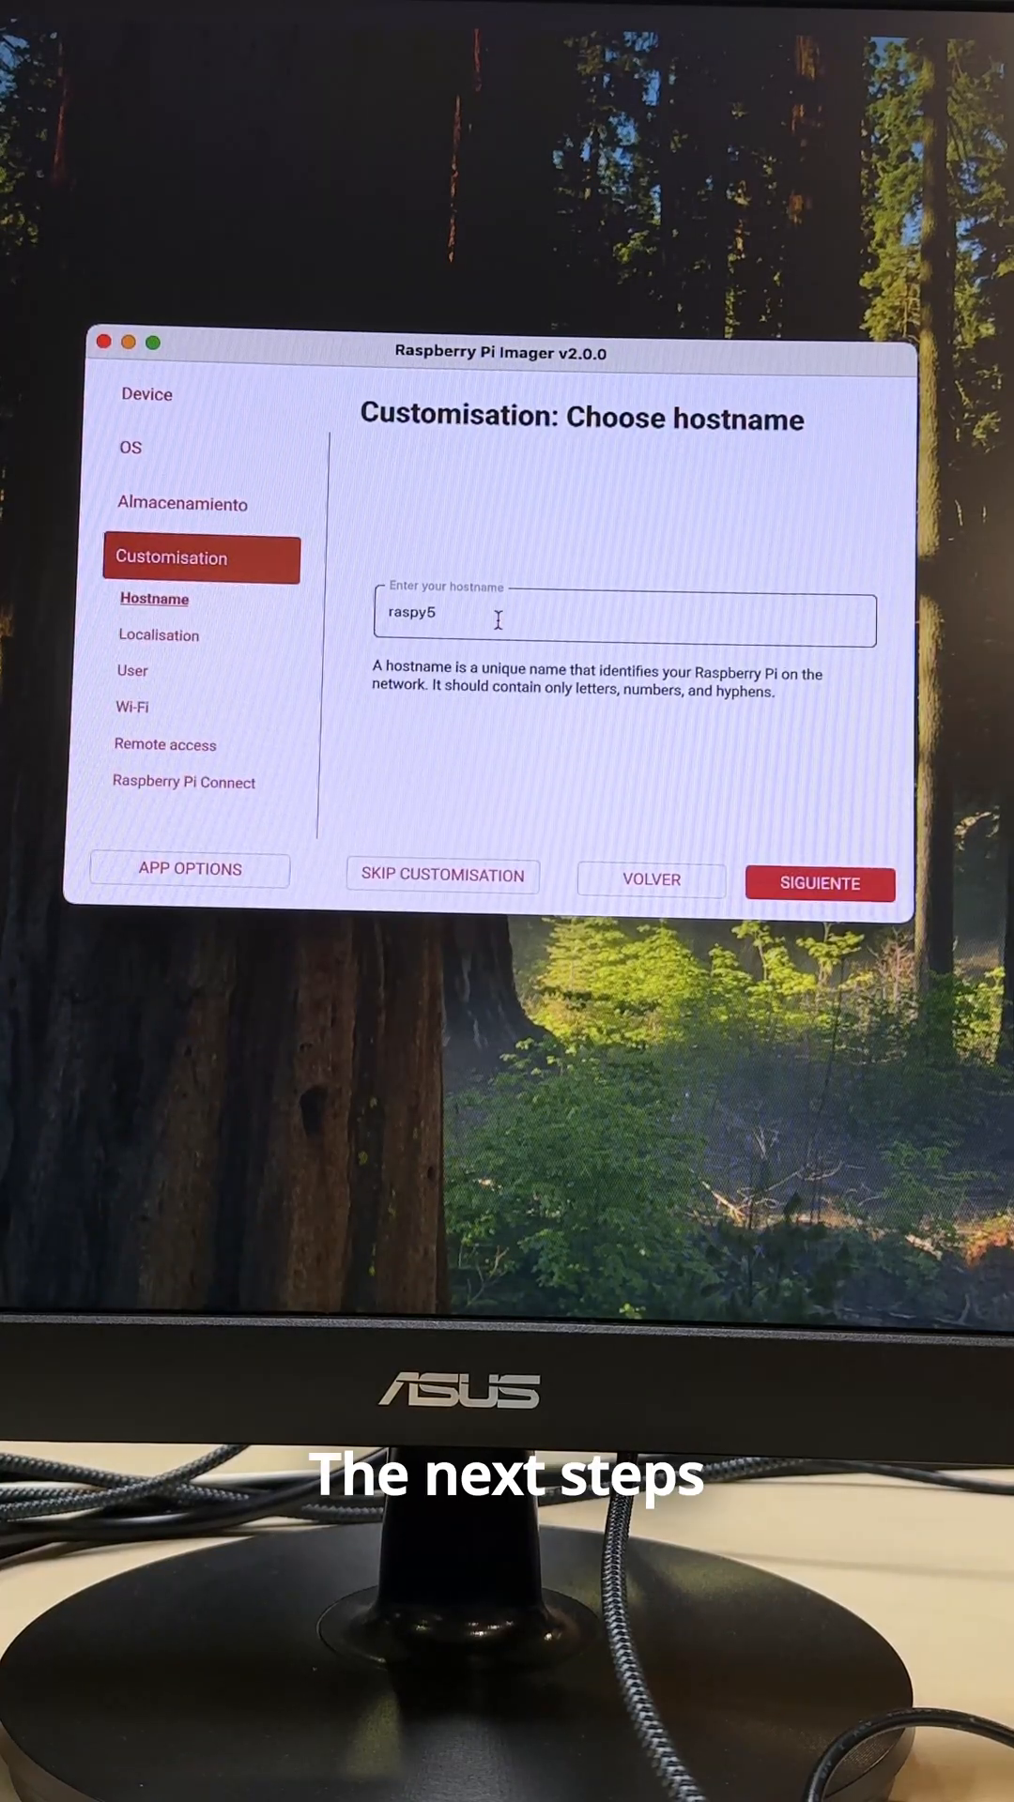
pyautogui.write('blackdevicepi')
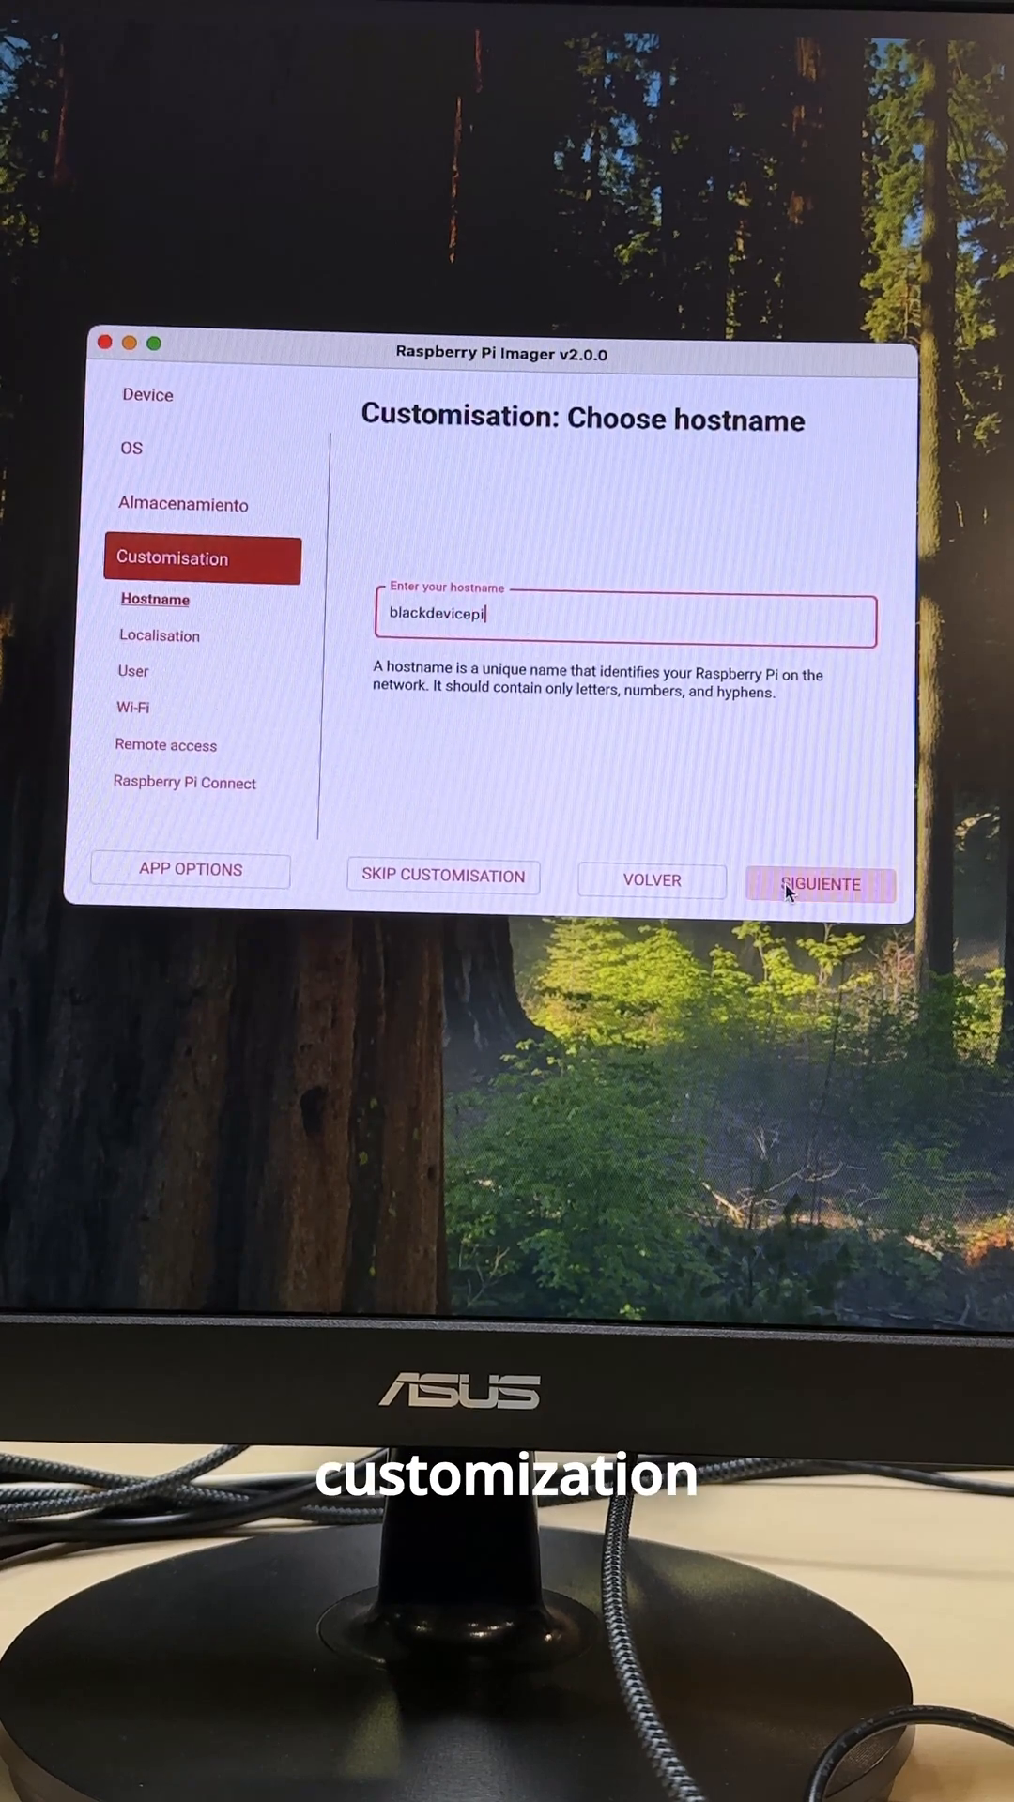
pyautogui.click(818, 884)
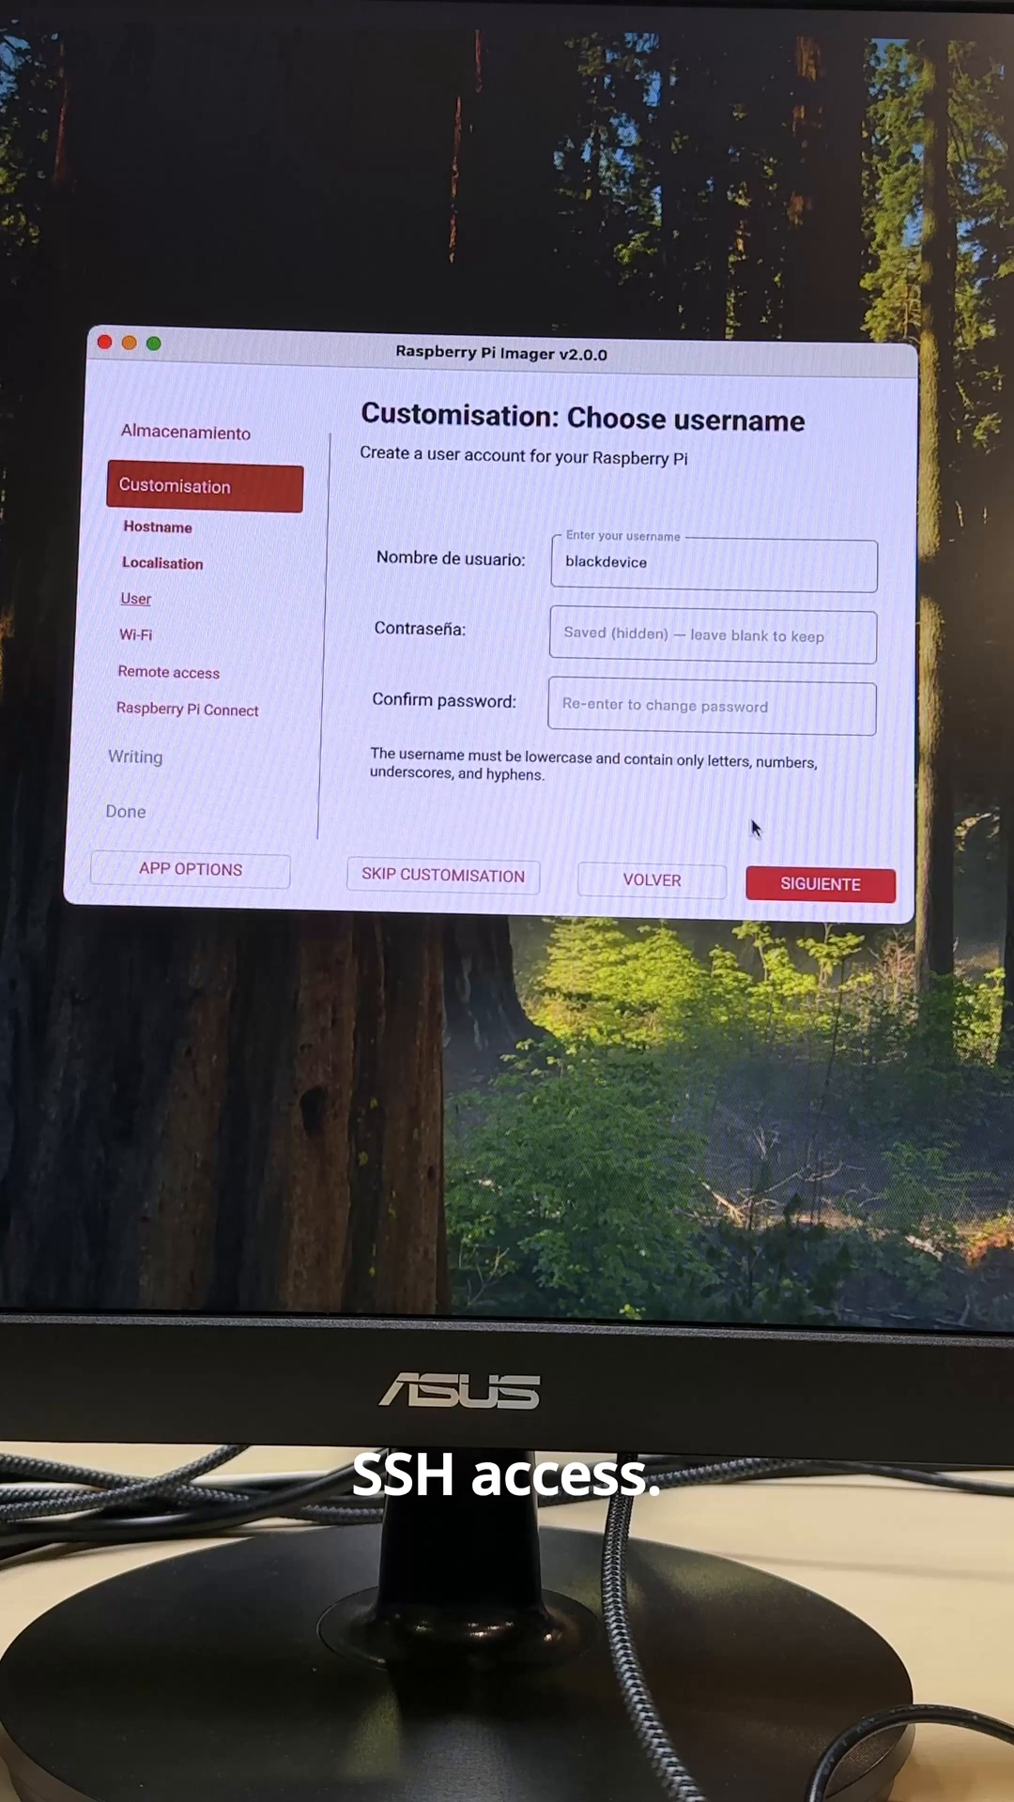
# - Keep the default user, Wi-Fi and SSH password-login settings
pyautogui.click(819, 884)
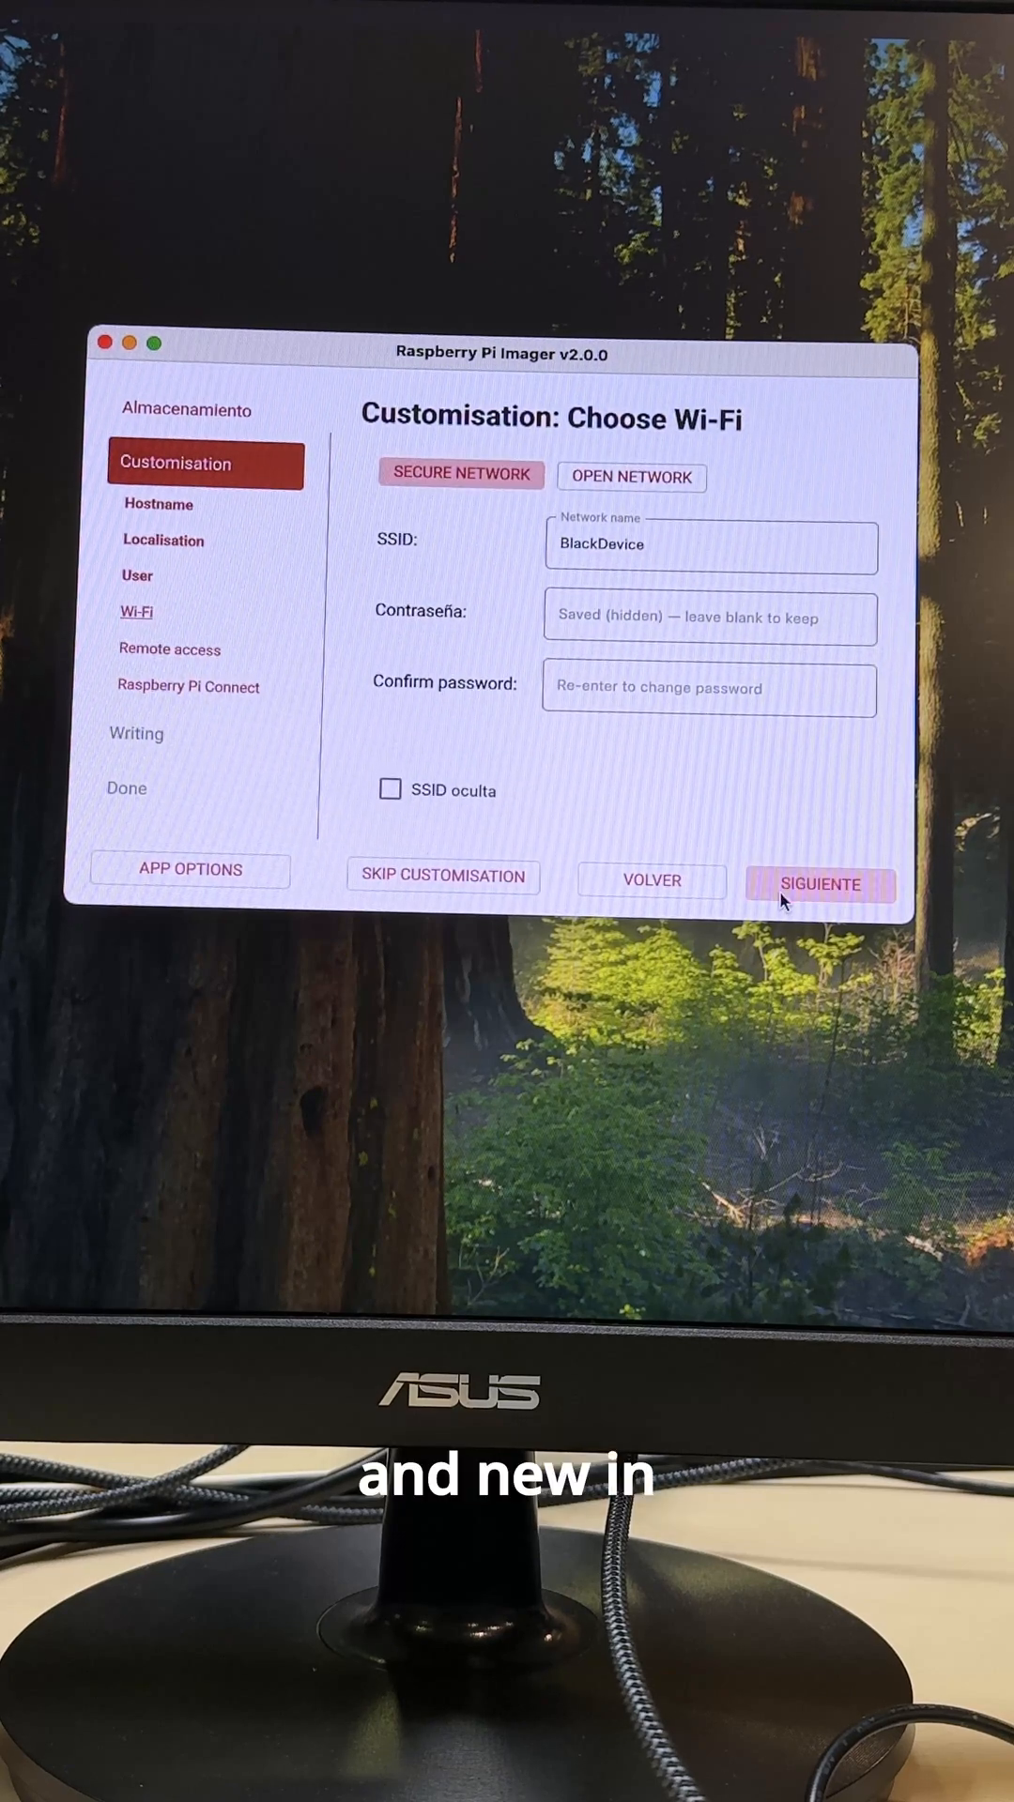
pyautogui.click(819, 884)
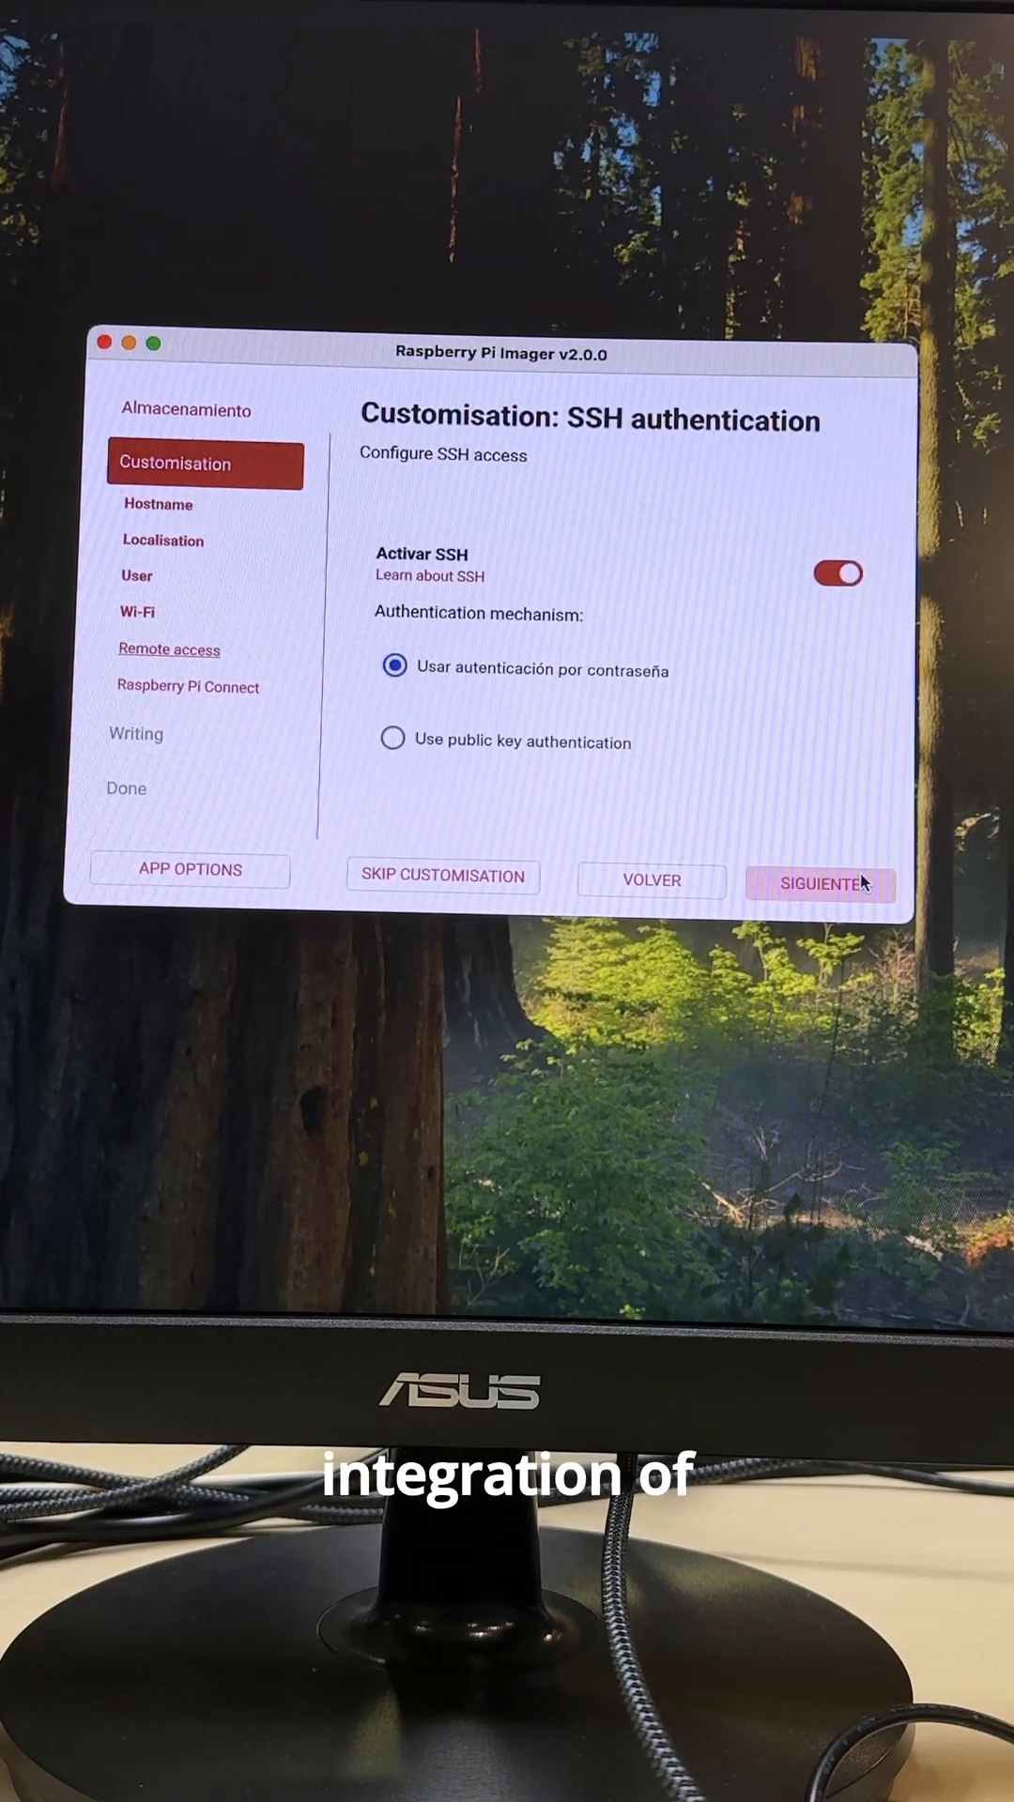
pyautogui.click(820, 884)
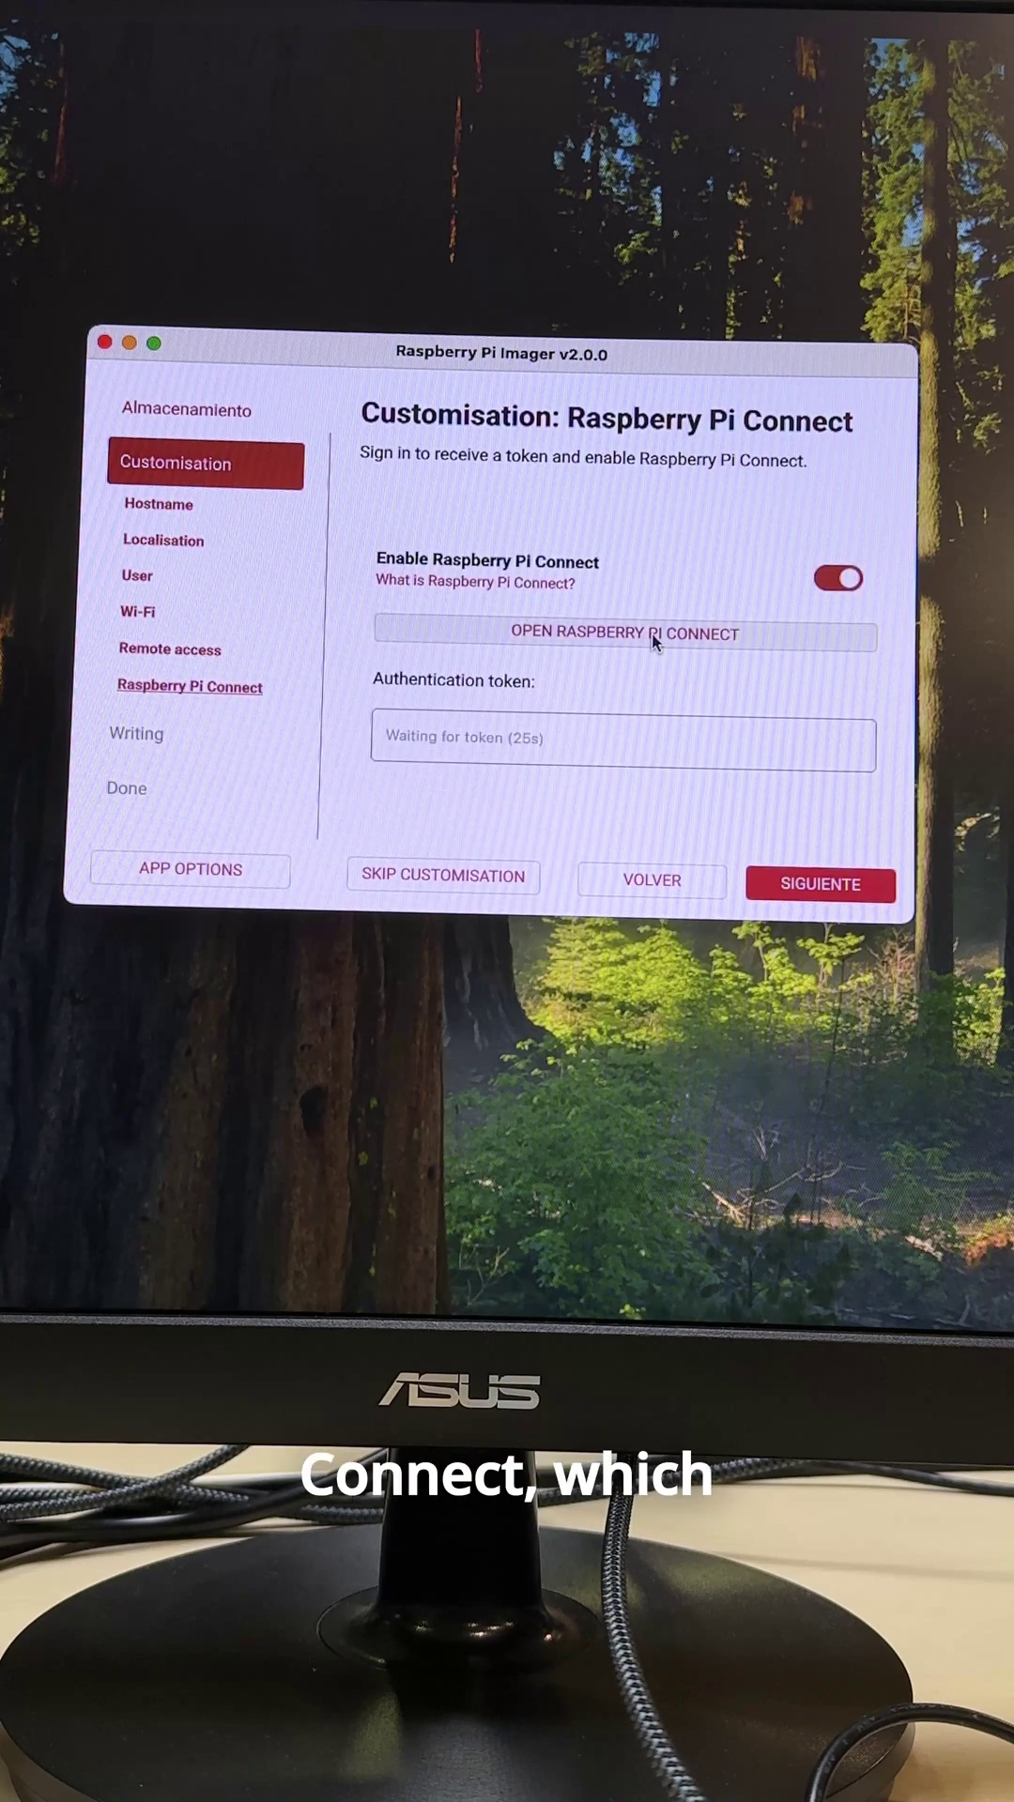
# - Sign in to Raspberry Pi Connect for a token and proceed to writing
pyautogui.click(624, 632)
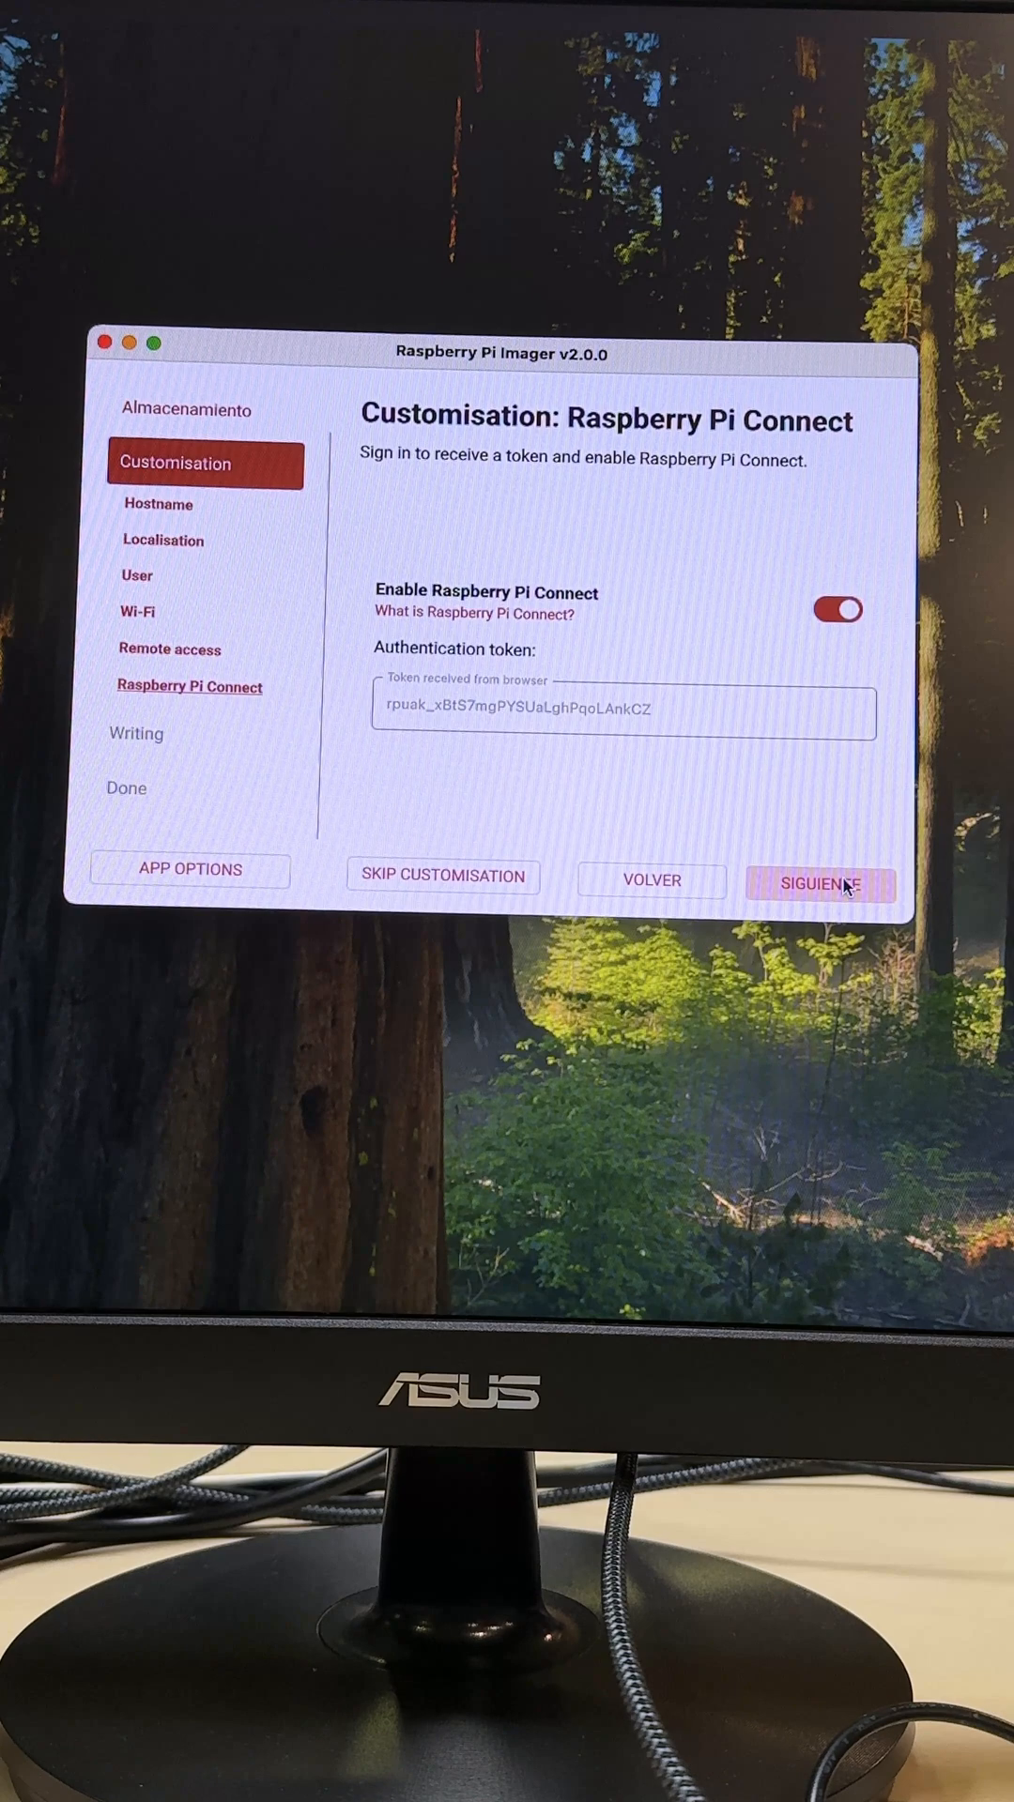
pyautogui.click(819, 884)
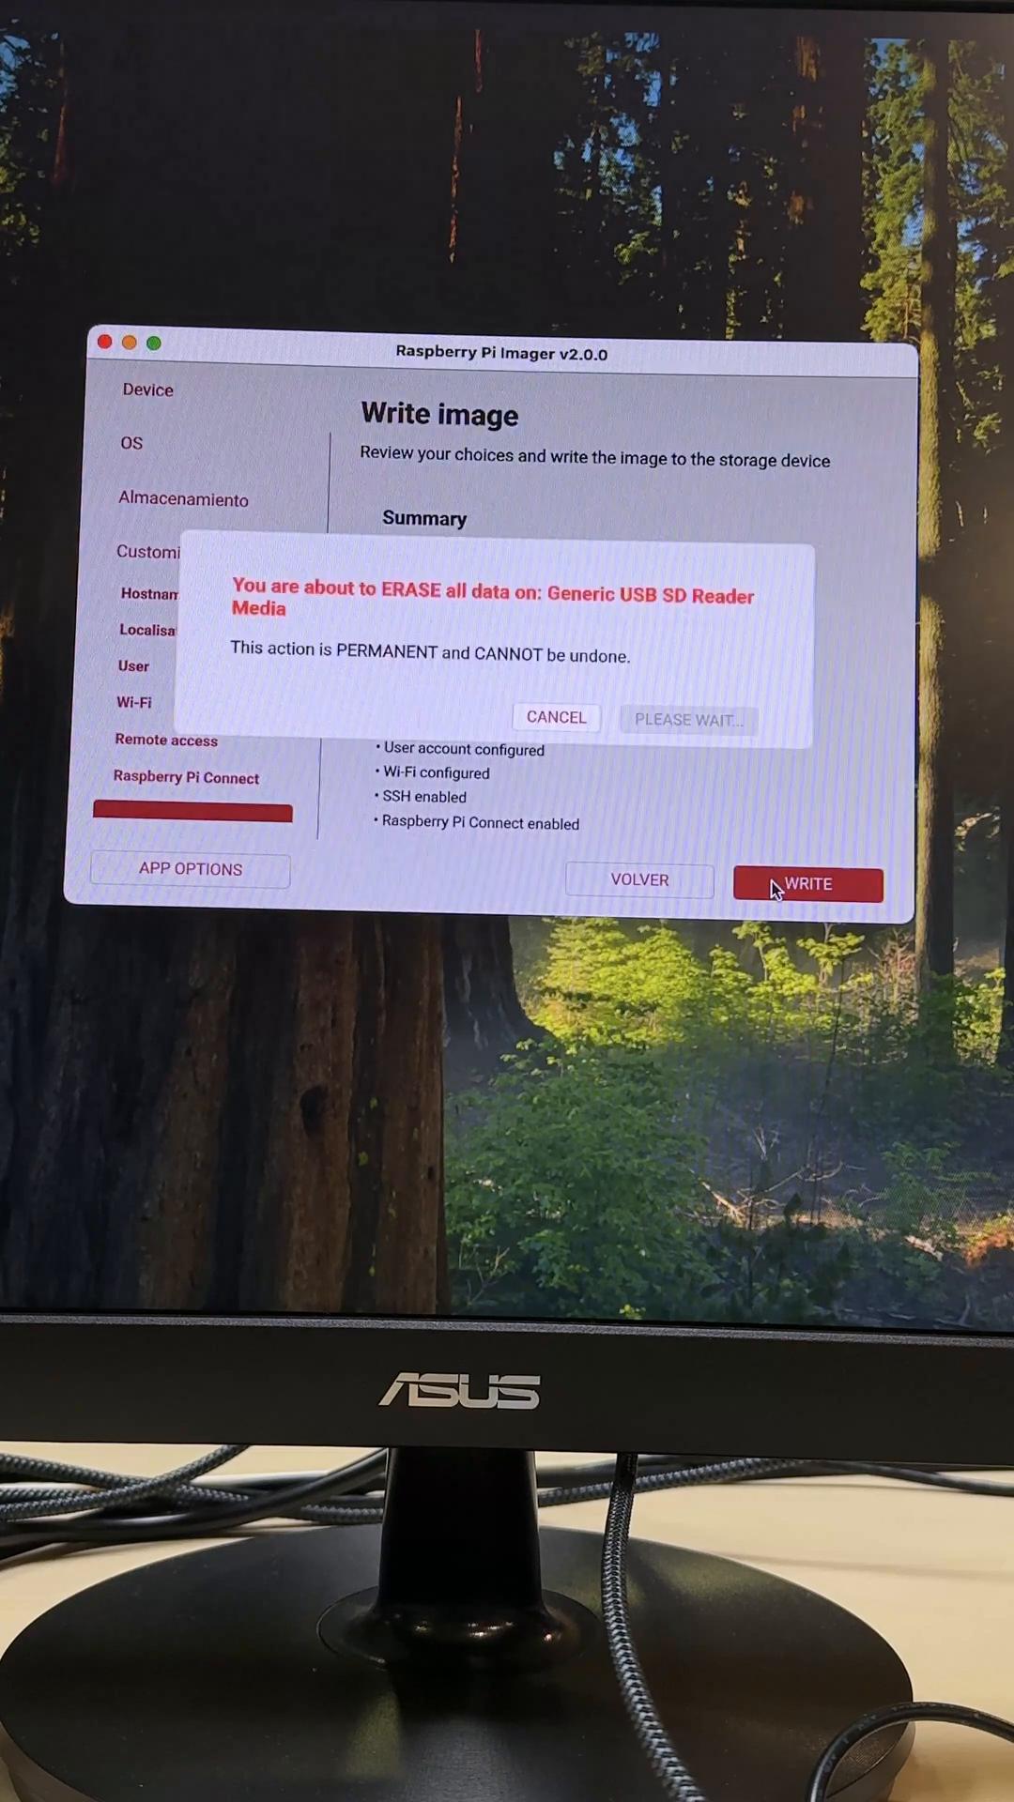
pyautogui.moveTo(644, 638)
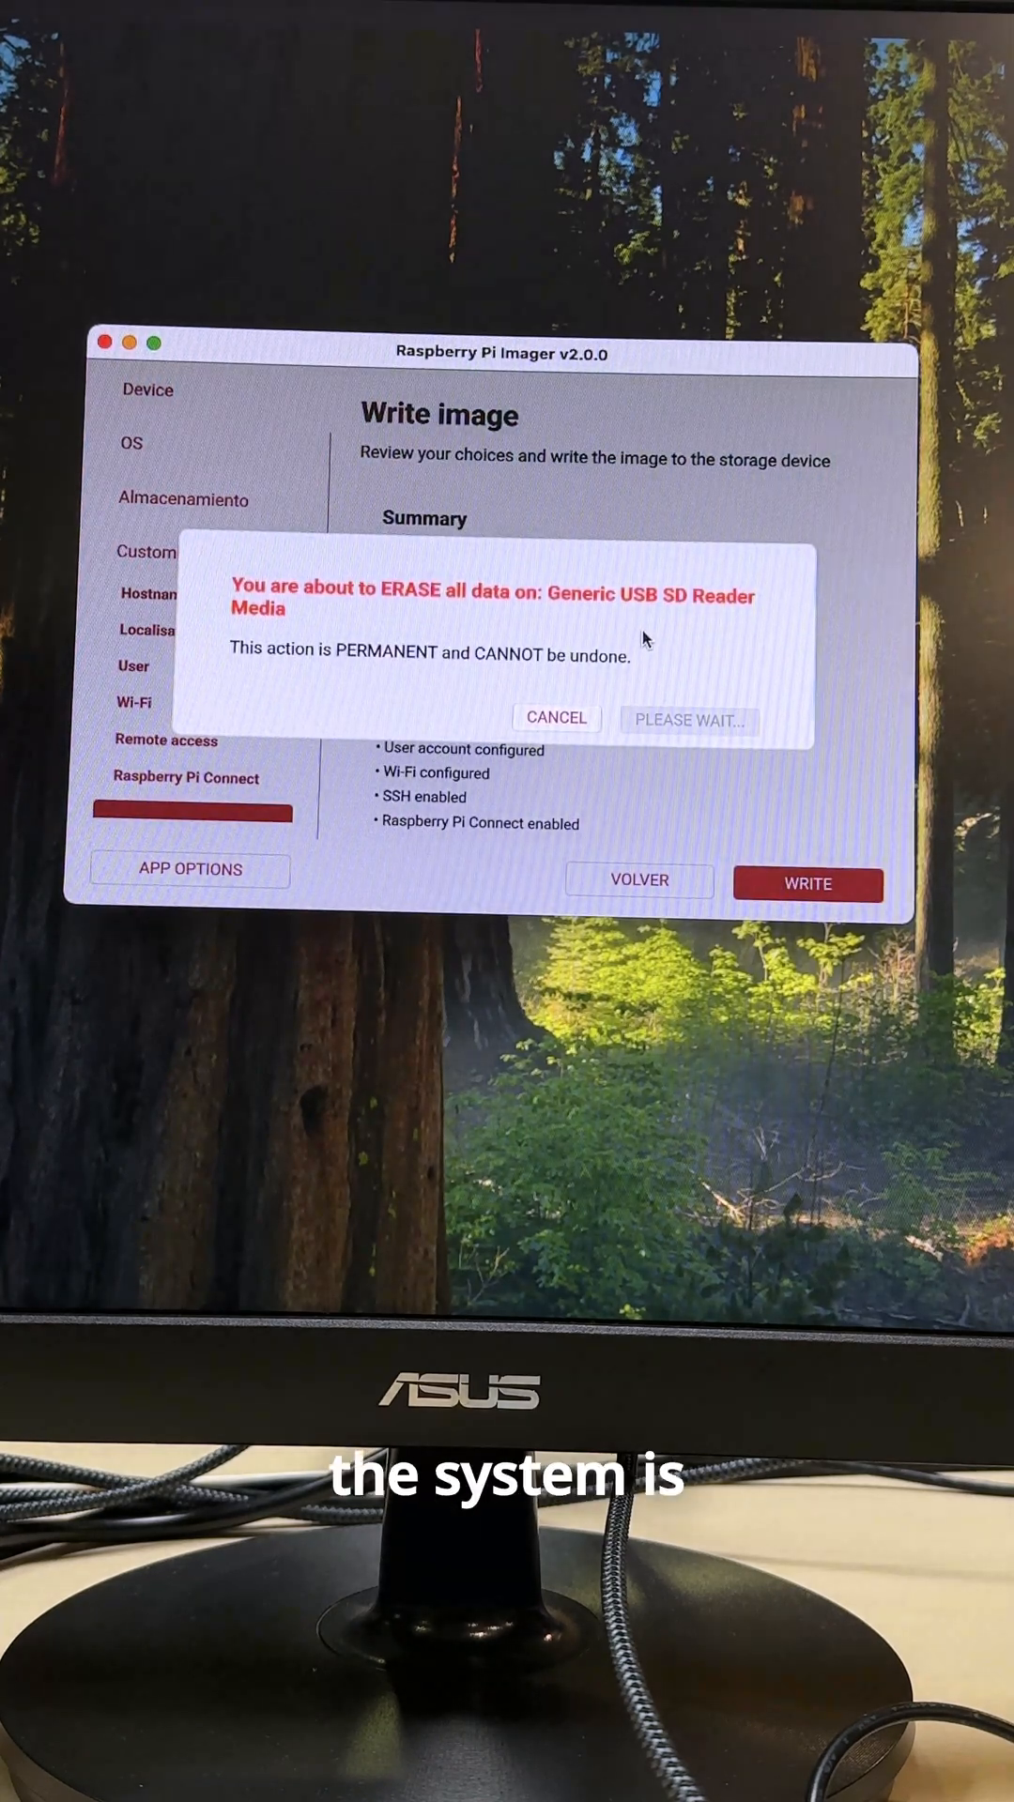
# - Confirm erasing the SD card, write the image, and finish once Write complete! appears
pyautogui.click(687, 719)
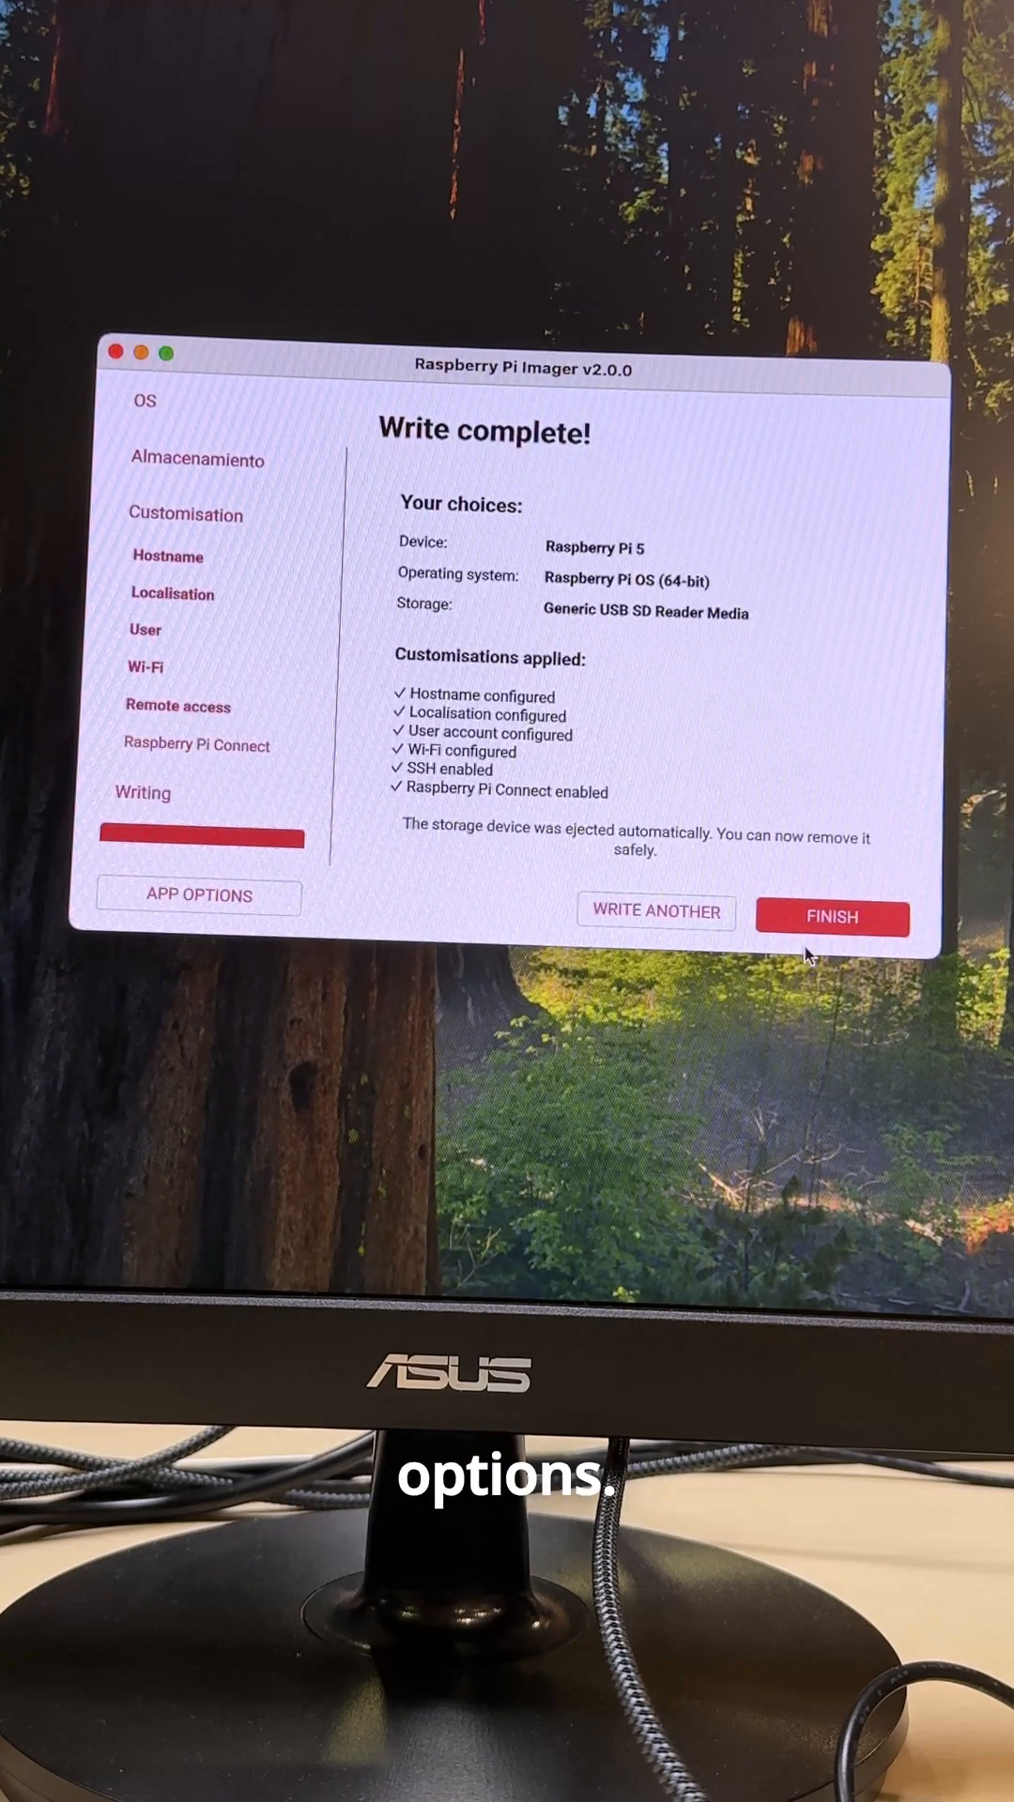
pyautogui.click(832, 918)
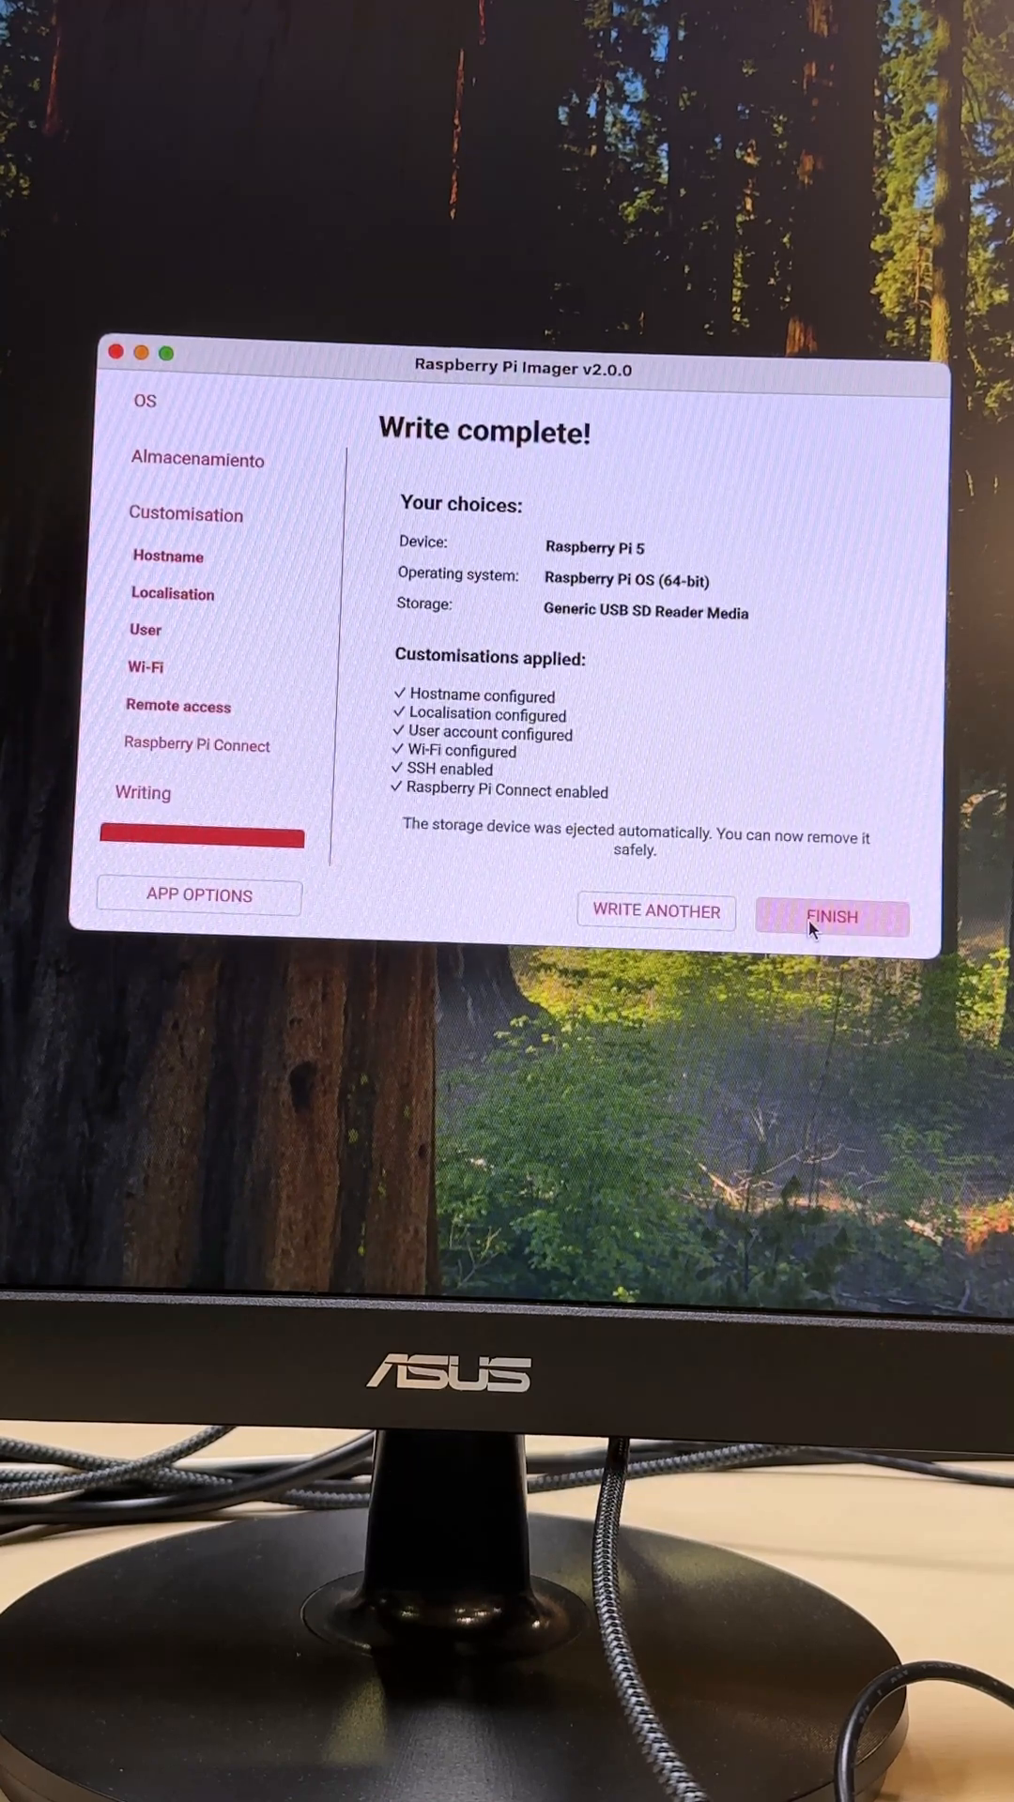